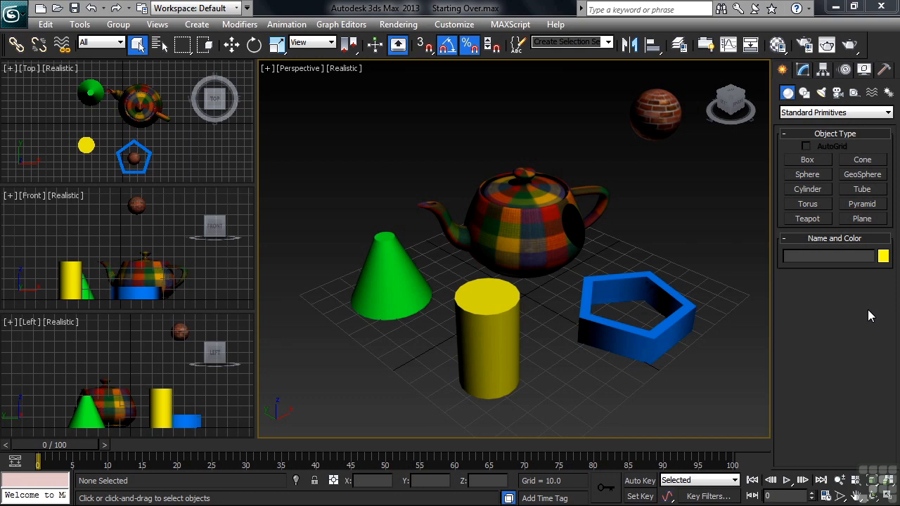
Bring up the application menu listing New, Reset, Open, Save and Recent Documents
click(14, 8)
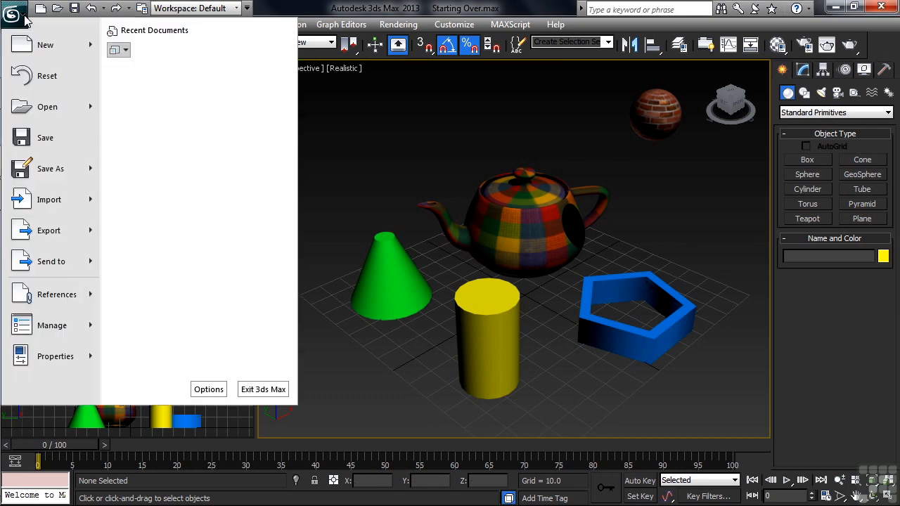
mouse_move(48, 76)
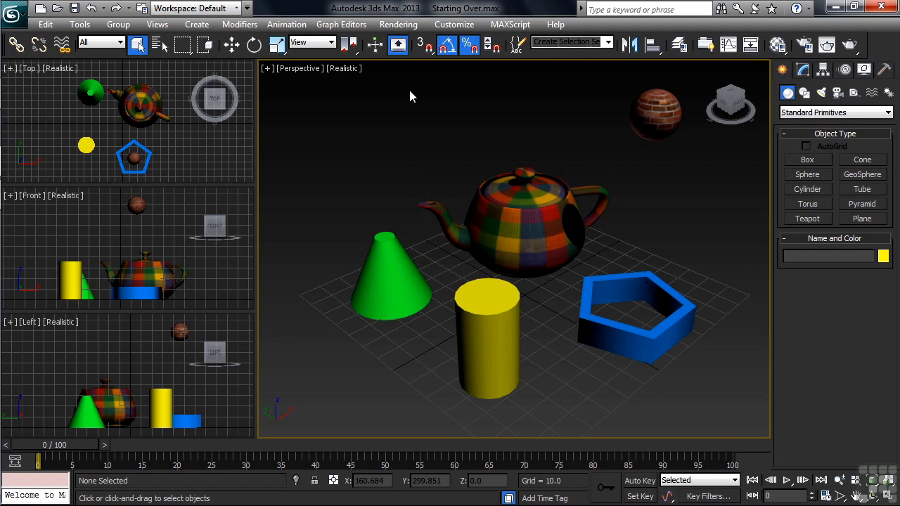
mouse_move(447, 45)
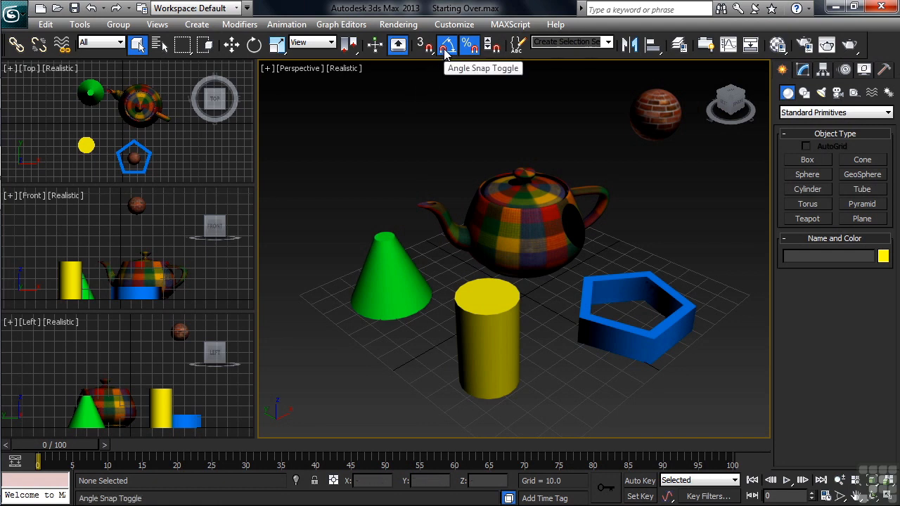
mouse_move(467, 44)
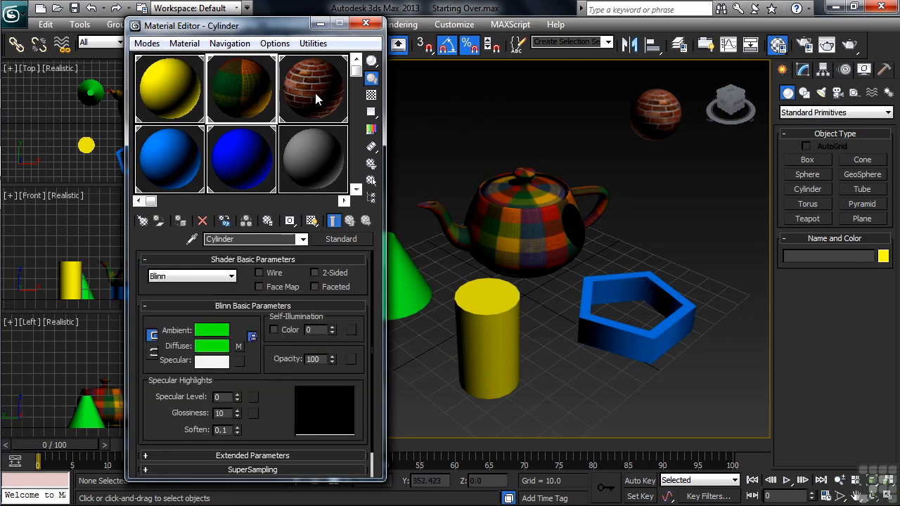
click(169, 160)
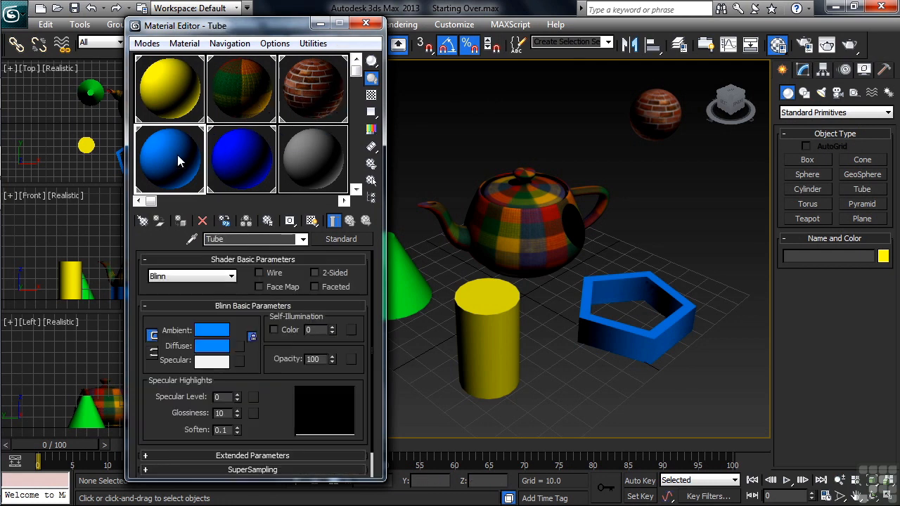
click(168, 158)
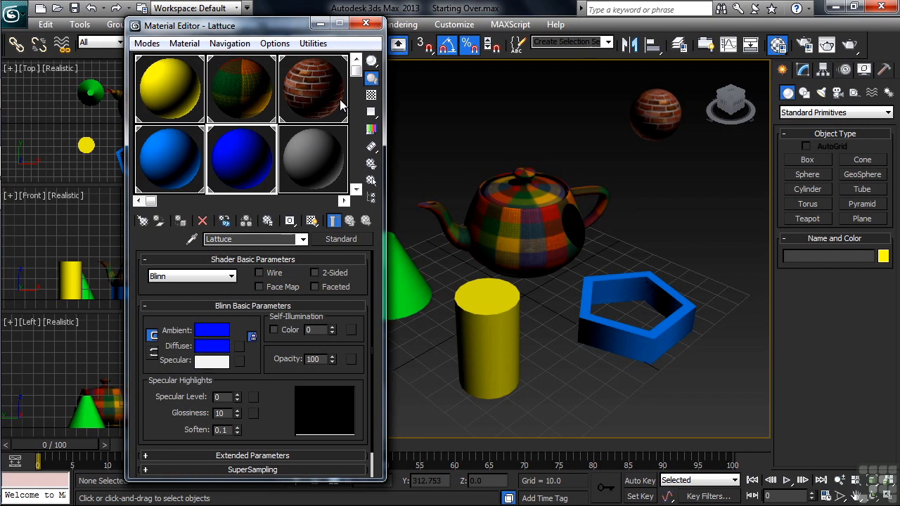
click(365, 23)
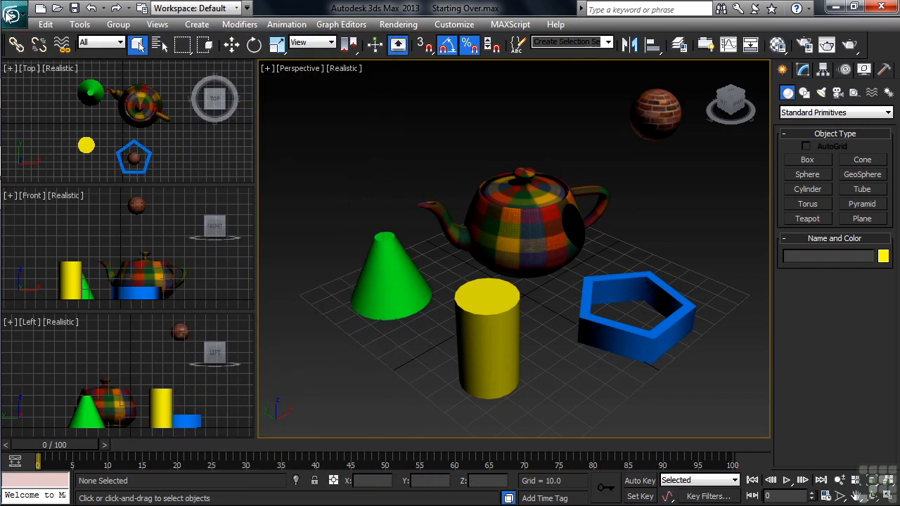
Reset the scene to an empty untitled file, discarding the unsaved changes
click(14, 9)
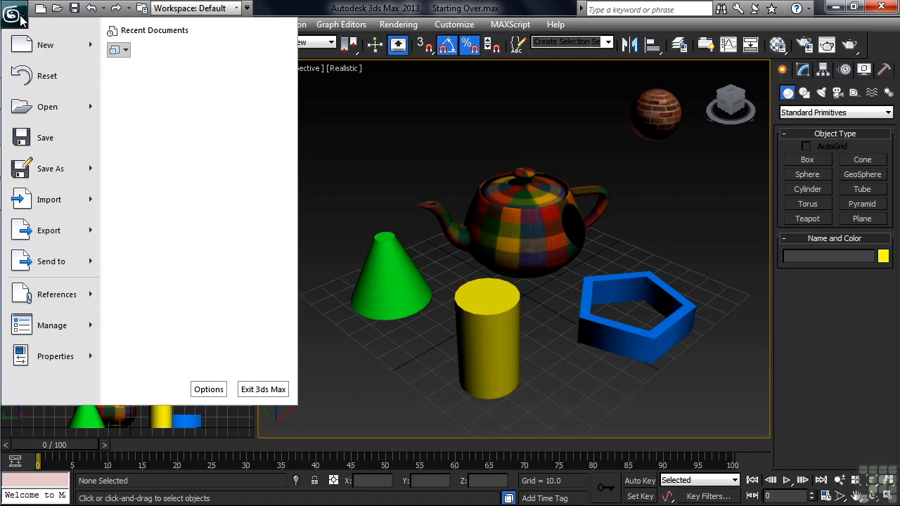
mouse_move(48, 76)
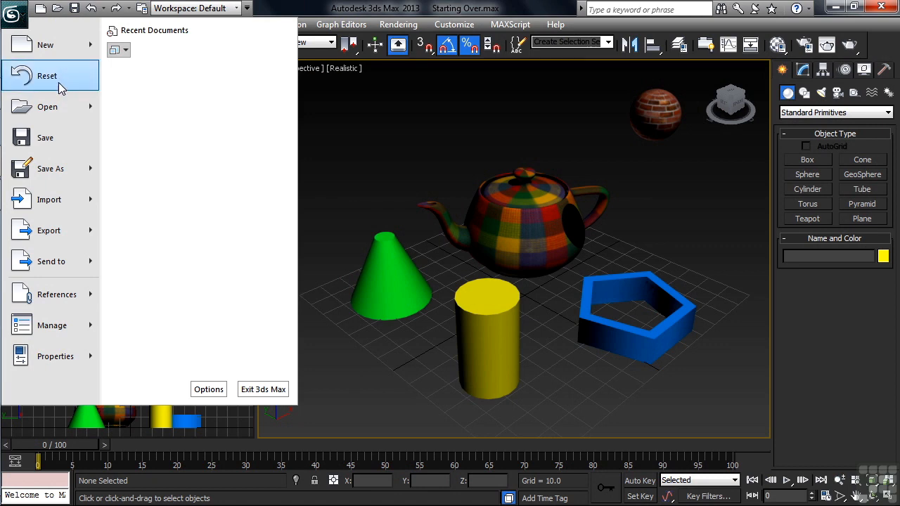
click(47, 76)
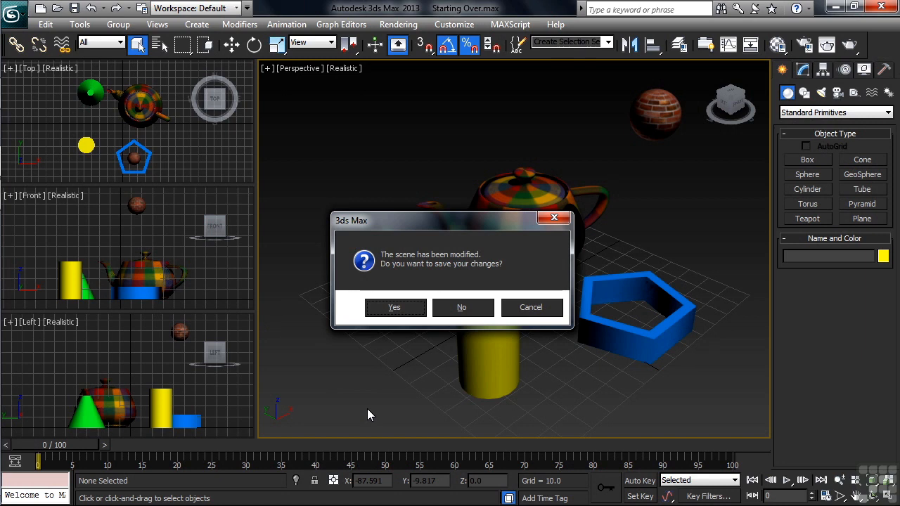
click(461, 306)
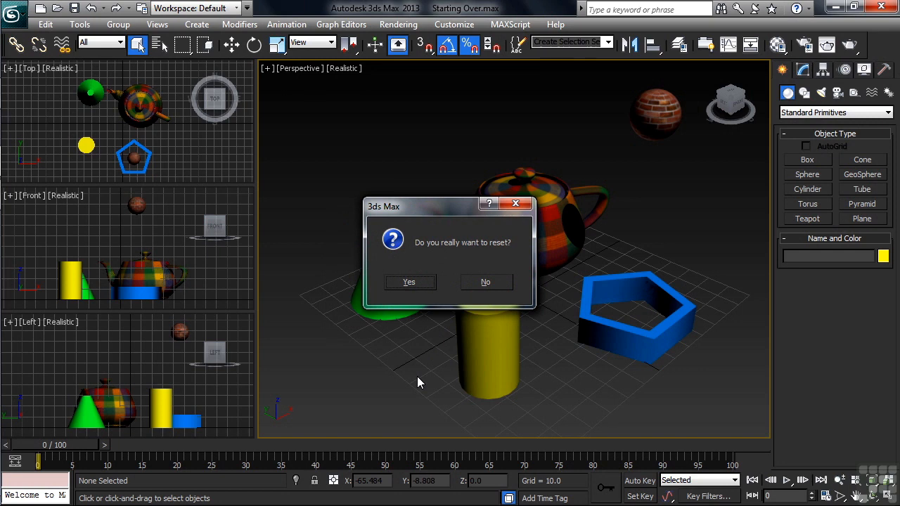
mouse_move(419, 333)
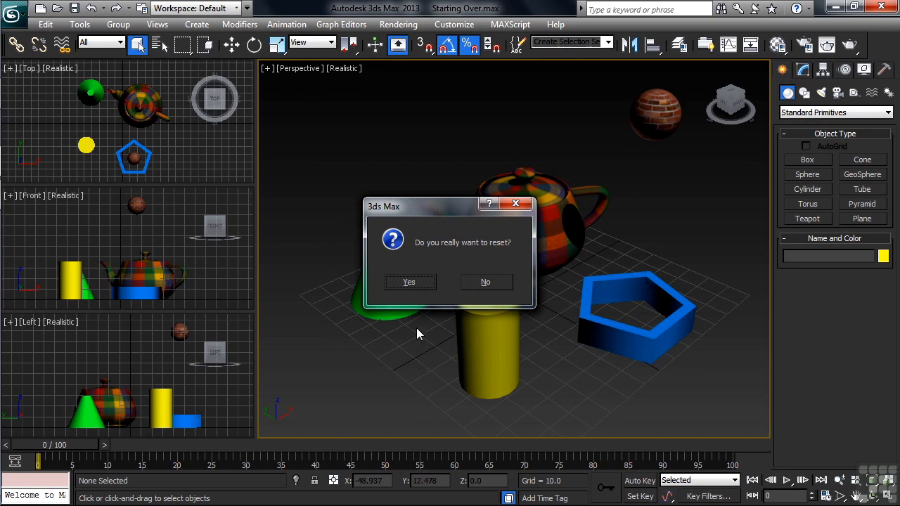
click(408, 281)
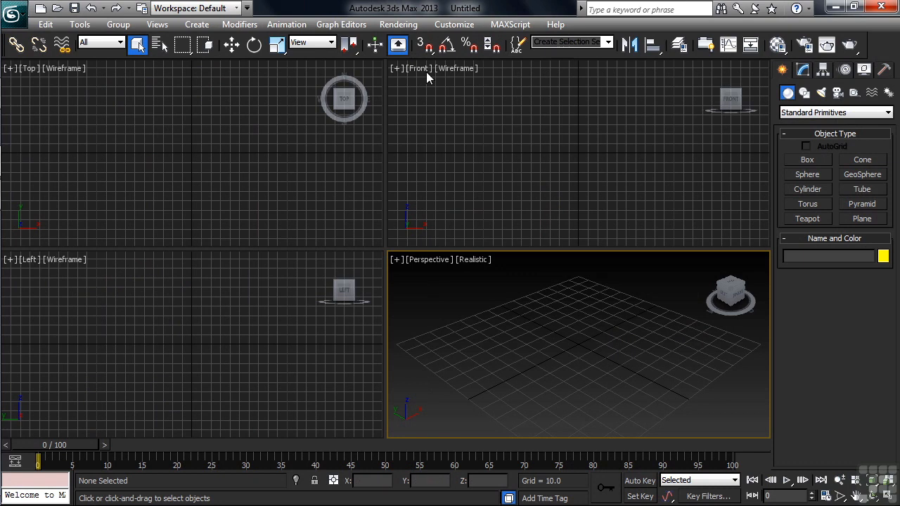
mouse_move(444, 44)
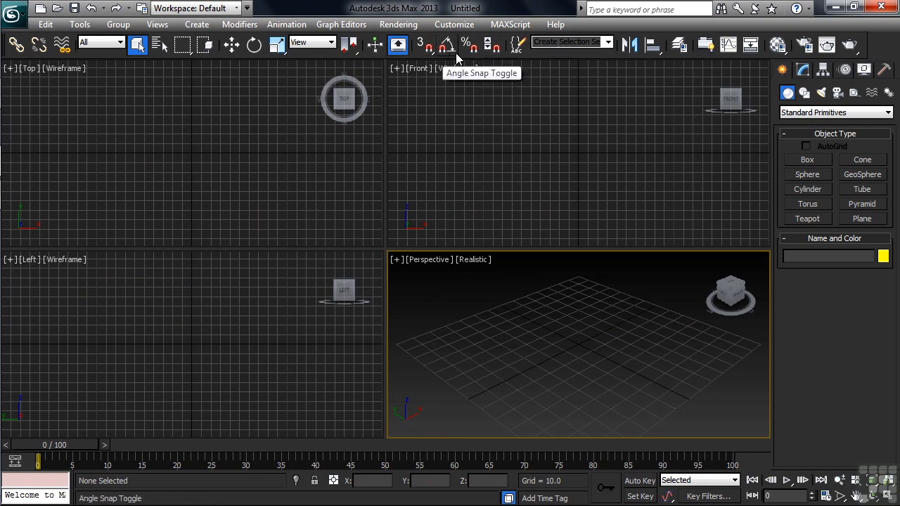
mouse_move(528, 104)
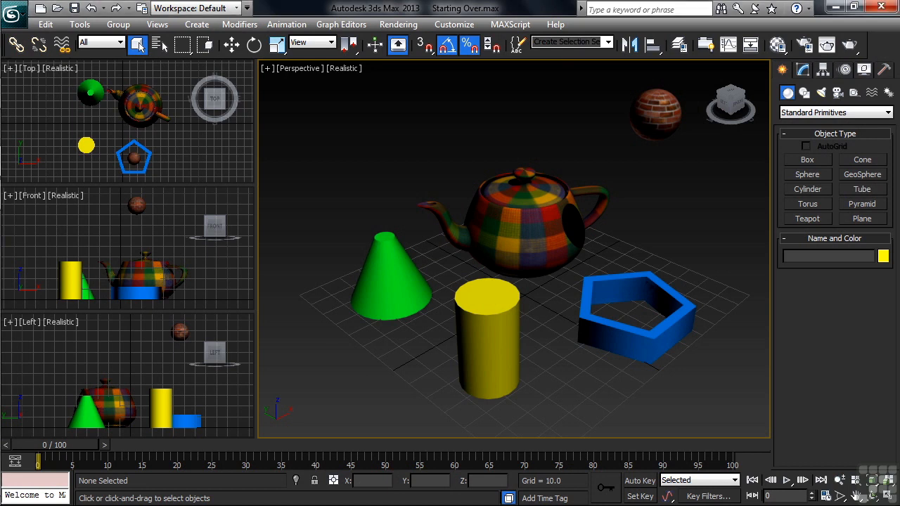
Play the animation through to frame 99 so the objects change shape, colour and position
click(784, 480)
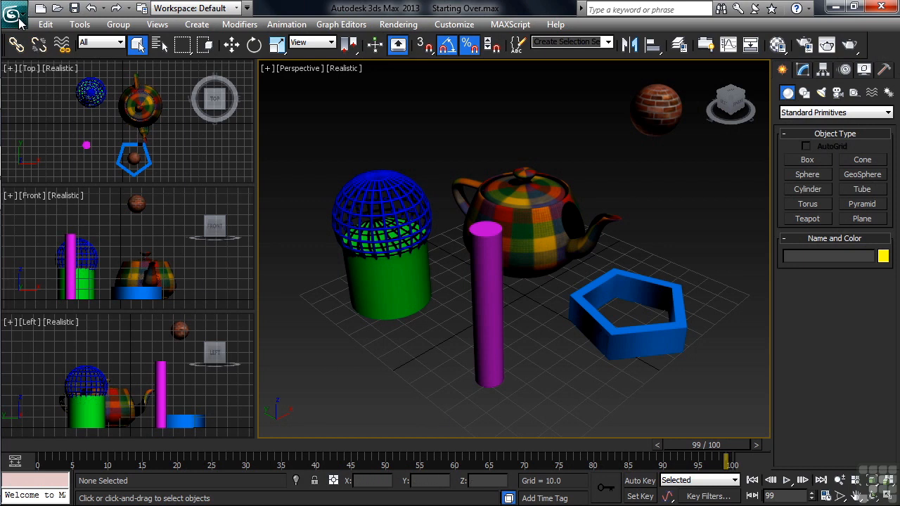
Clear everything with New All, then reload Starting Over.max at frame 0
click(14, 8)
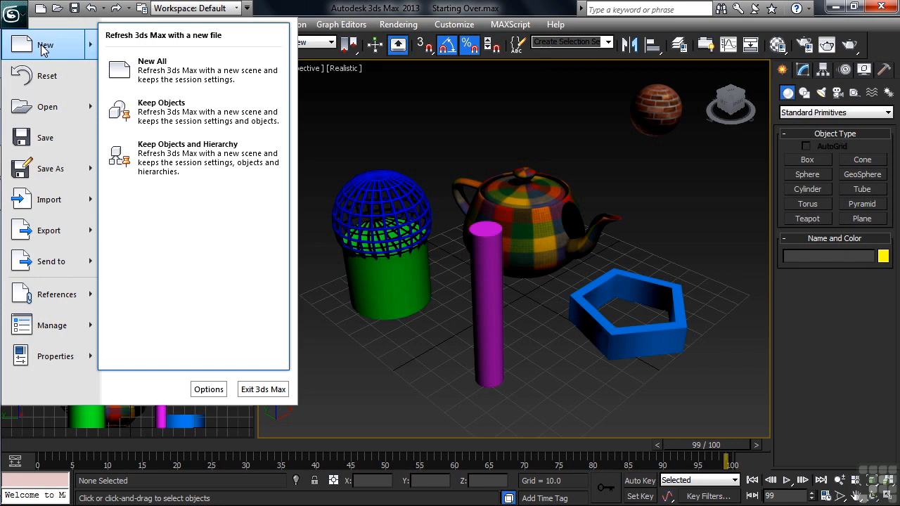
click(152, 62)
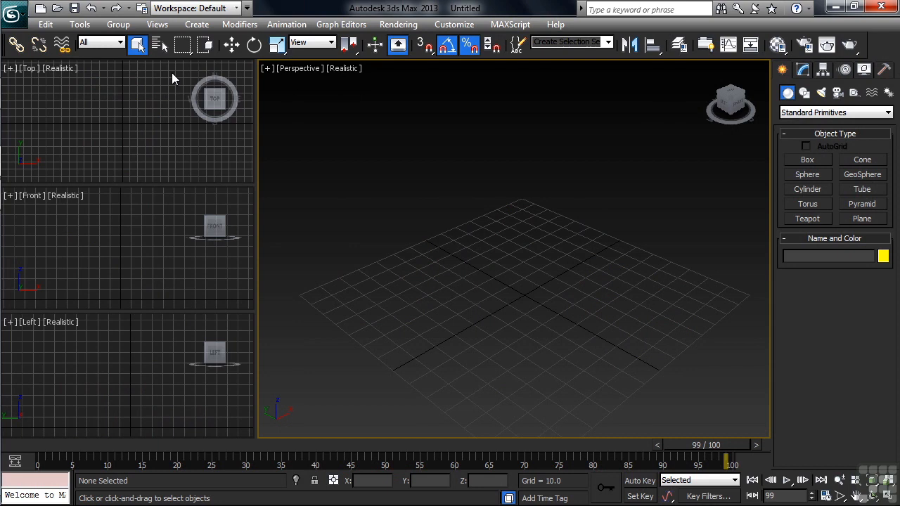
mouse_move(469, 43)
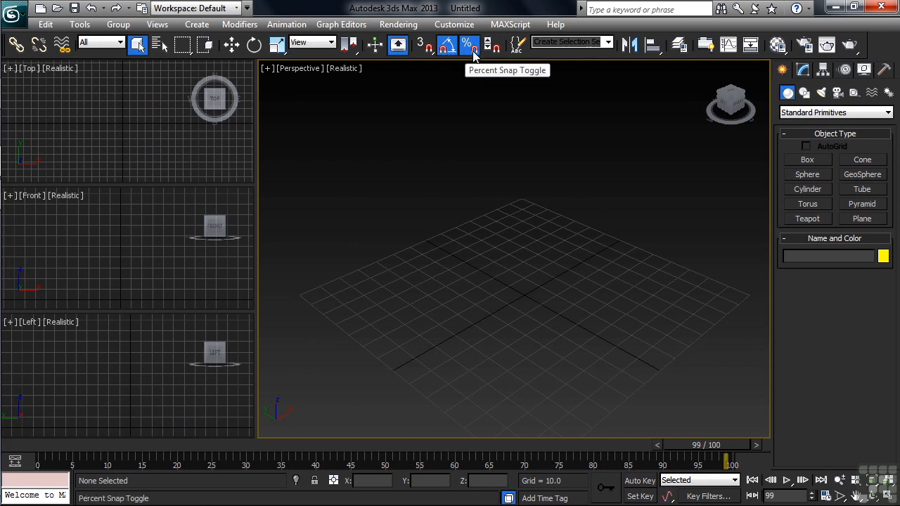
click(777, 45)
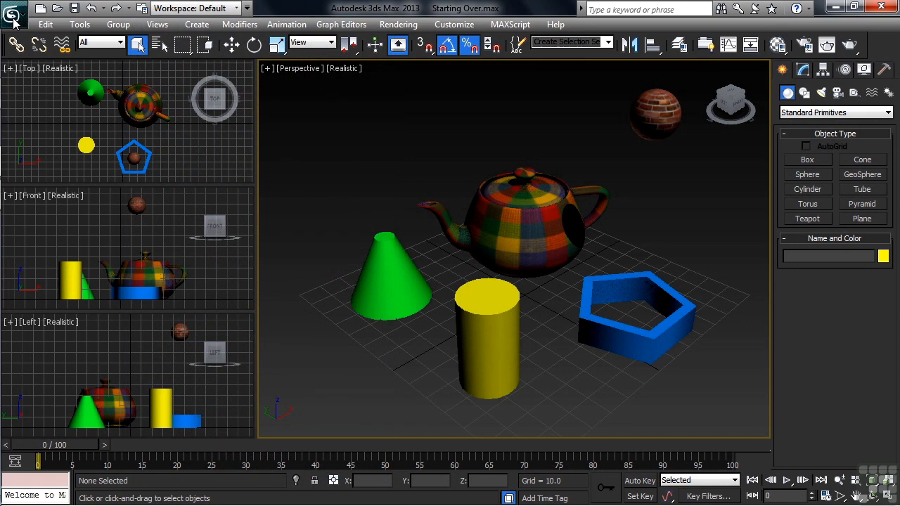
Start a new scene with Keep Objects so the teapot, cone, cylinder and shapes remain
click(14, 13)
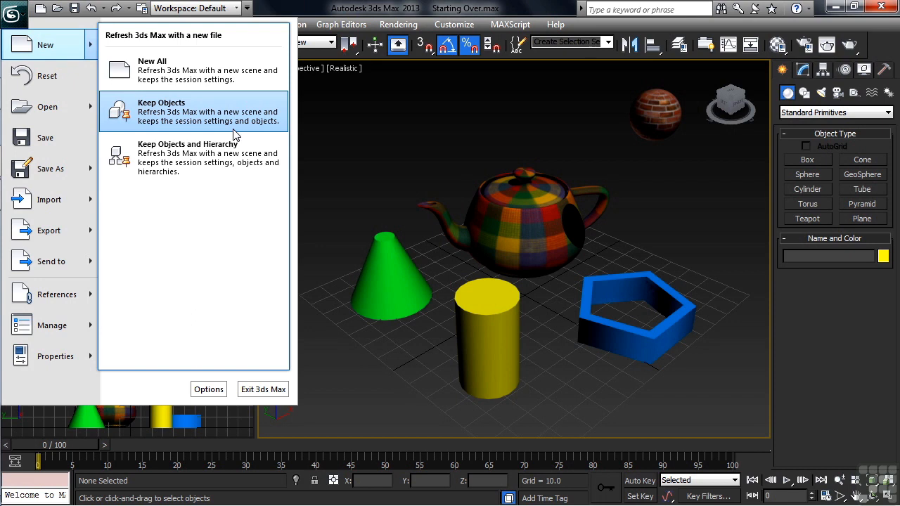
mouse_move(236, 133)
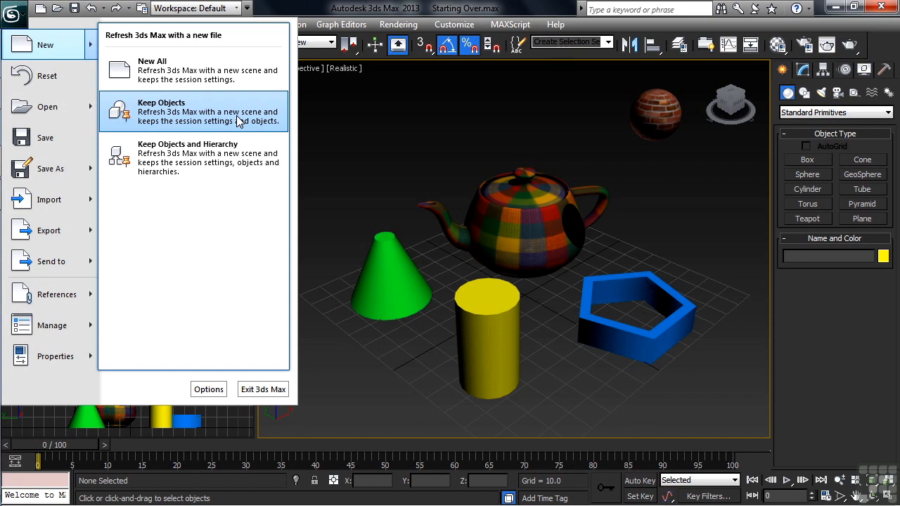
click(161, 111)
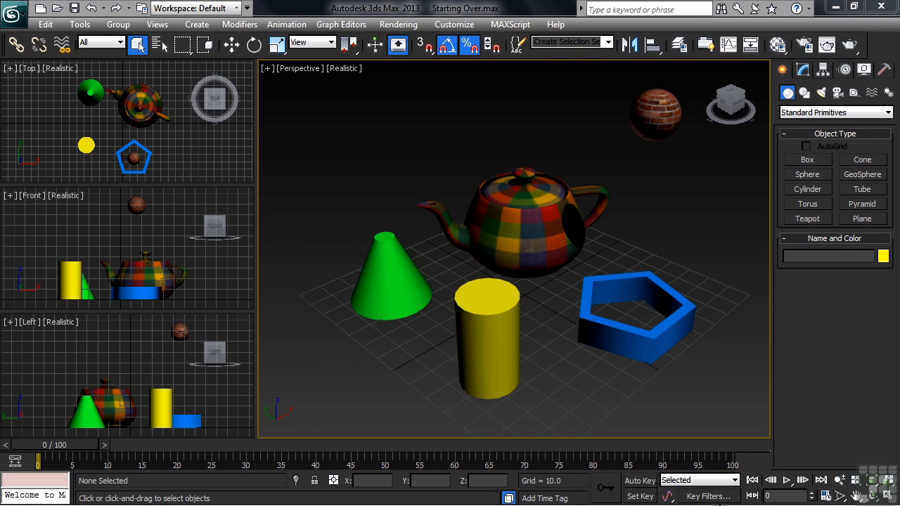
mouse_move(468, 45)
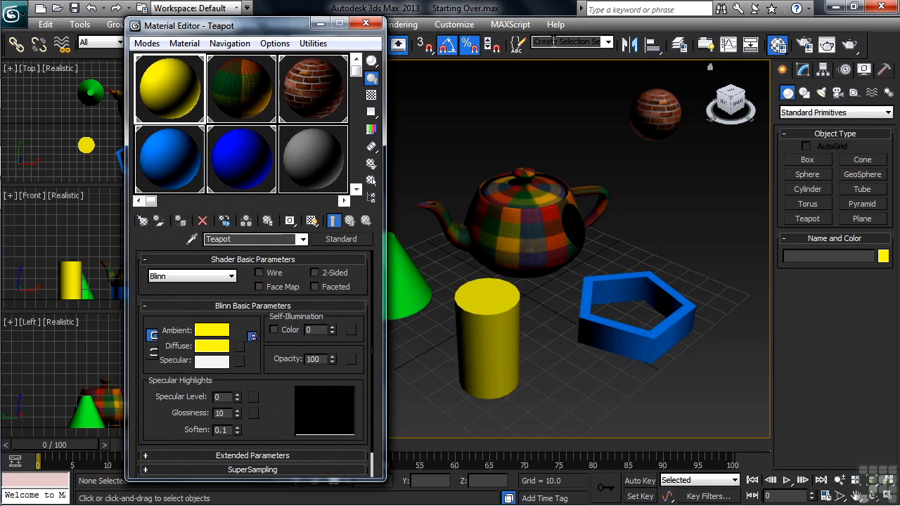
Close the Material Editor after confirming the kept objects retain their materials
click(366, 23)
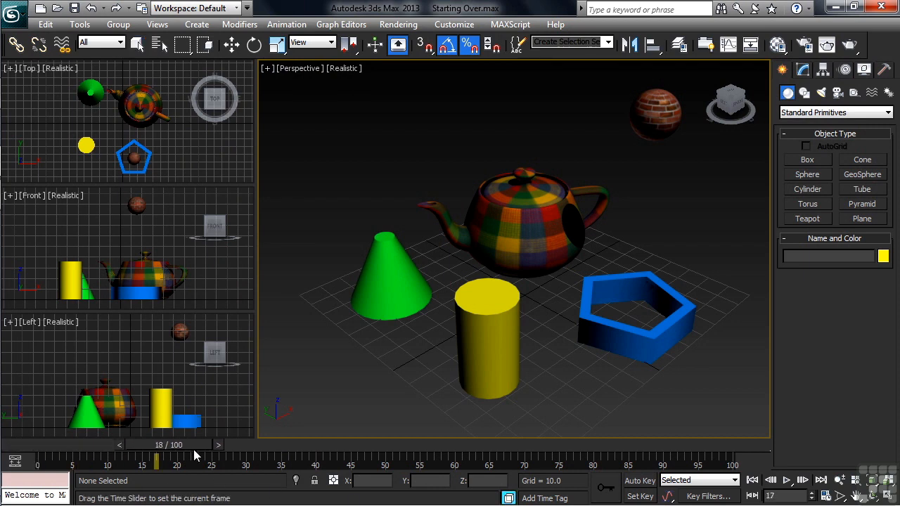
Scrub the time slider to show the kept objects no longer animate, ending at frame 0
drag(156, 461, 183, 461)
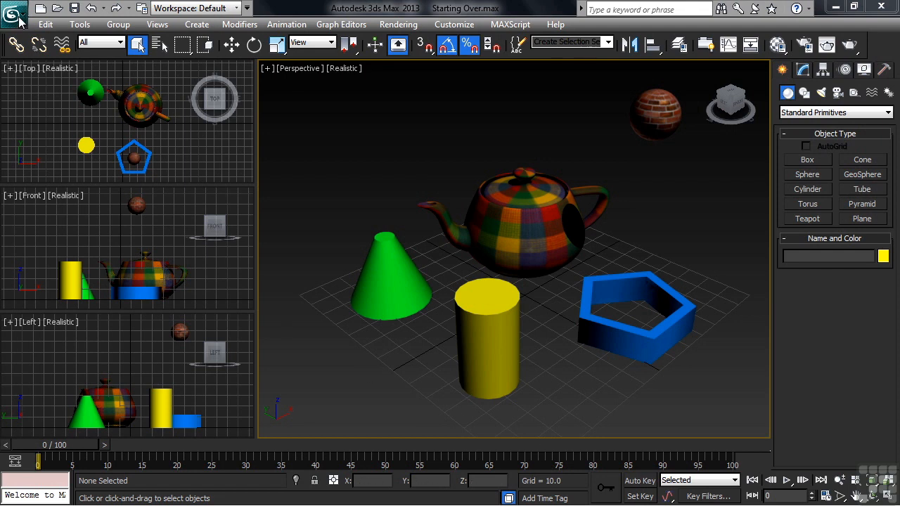
In the New Scene options, select Keep Objects and Hierarchy without confirming
click(14, 8)
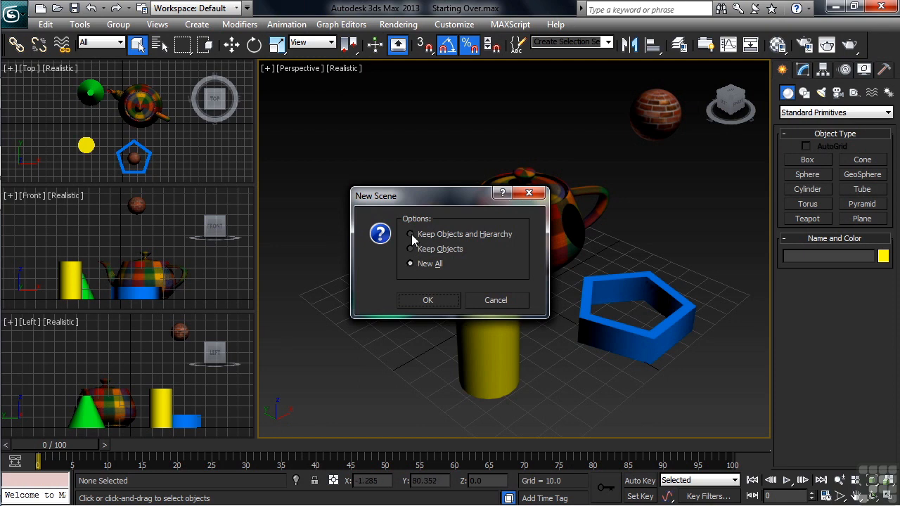
click(410, 233)
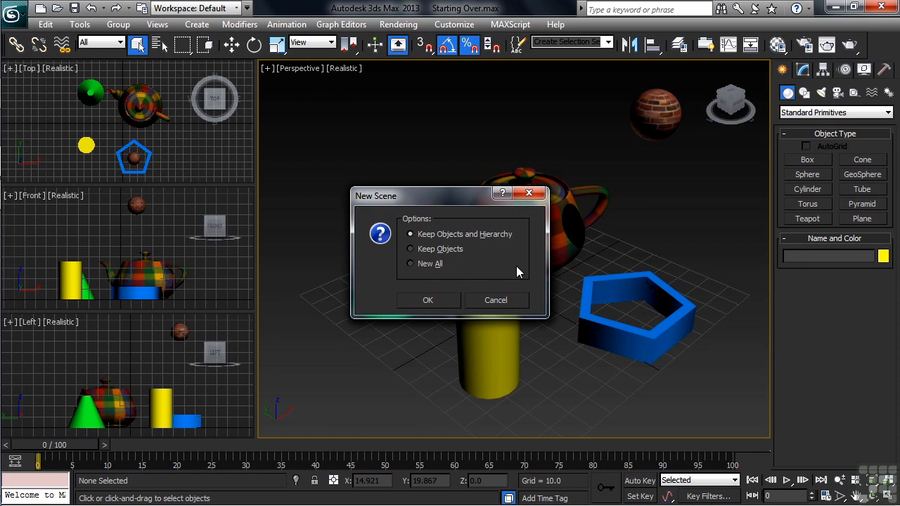